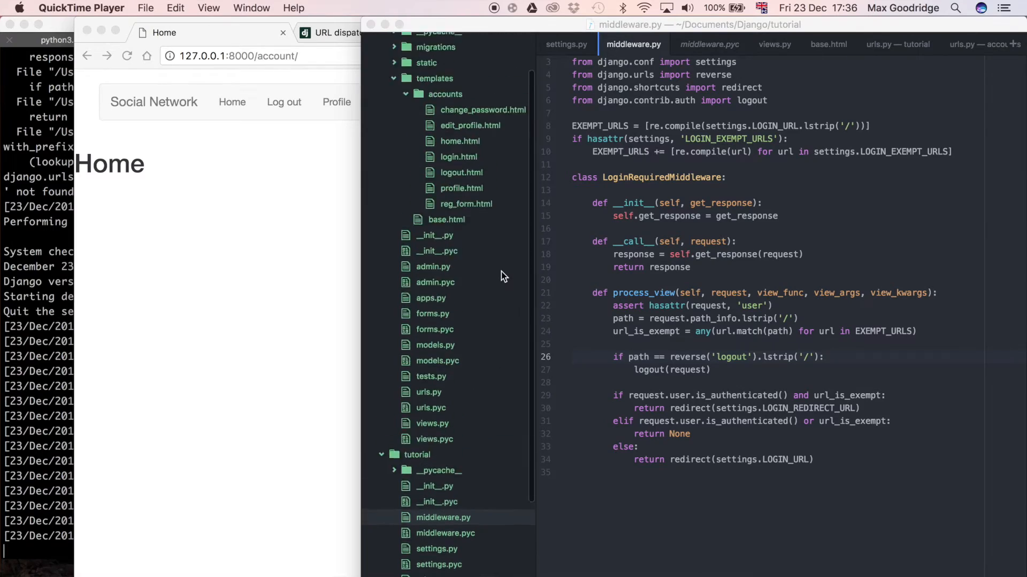
pyautogui.moveTo(500, 333)
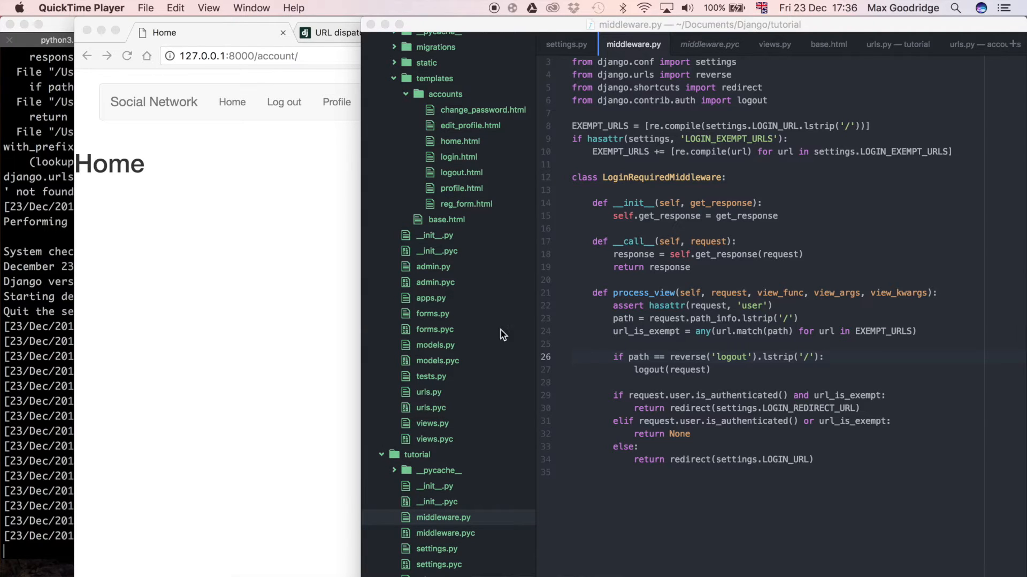
pyautogui.moveTo(485, 225)
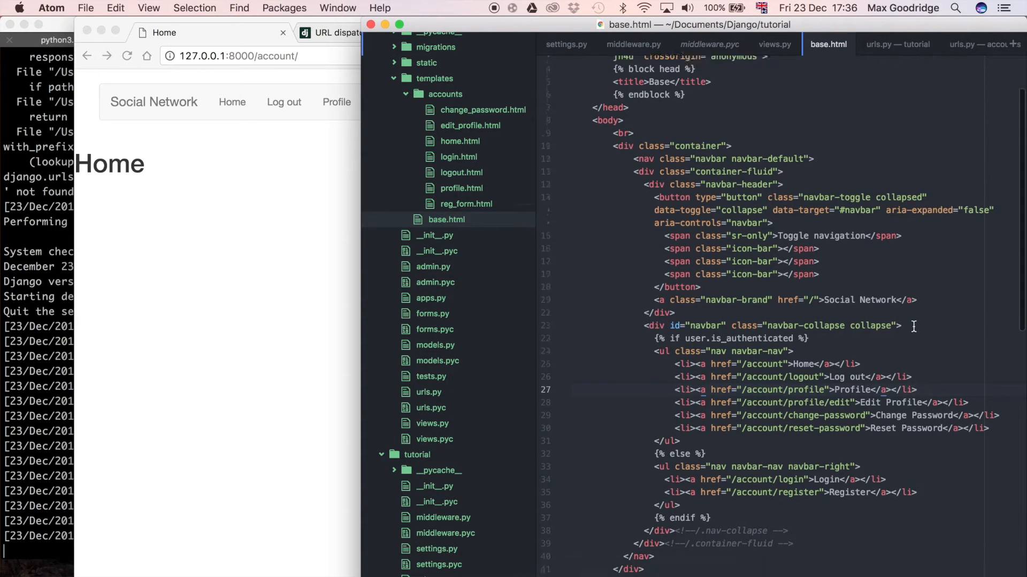
# - Scroll base.html up to the navbar links pointing at account pages
pyautogui.scroll(3)
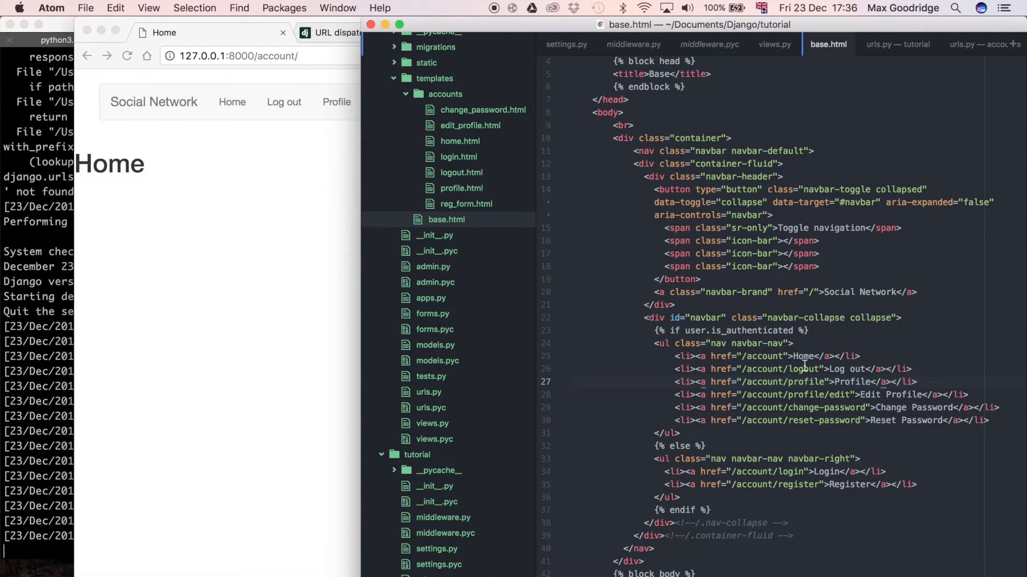
pyautogui.moveTo(844, 382)
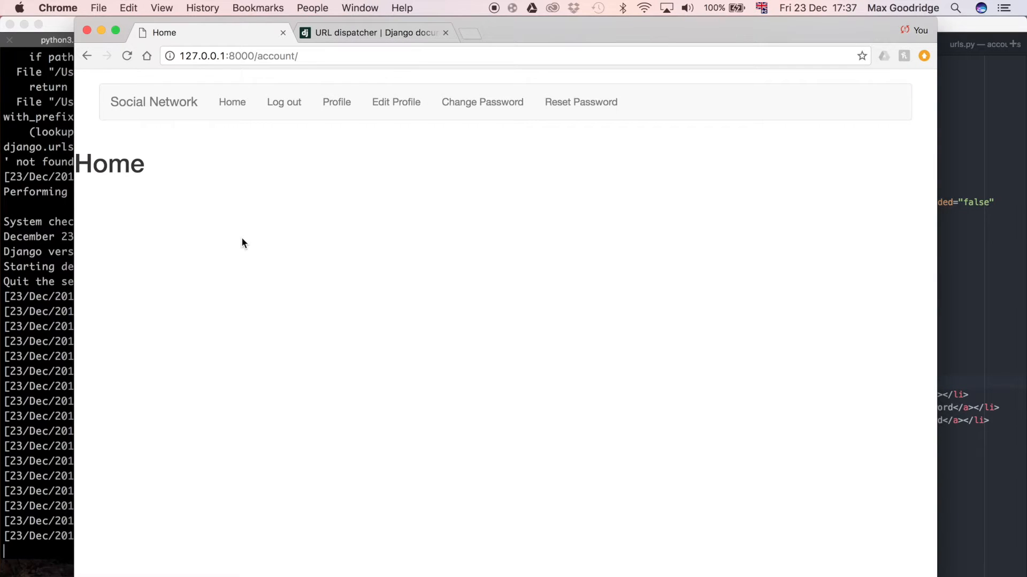
# - Bring the editor's base.html template back to the front
pyautogui.click(337, 102)
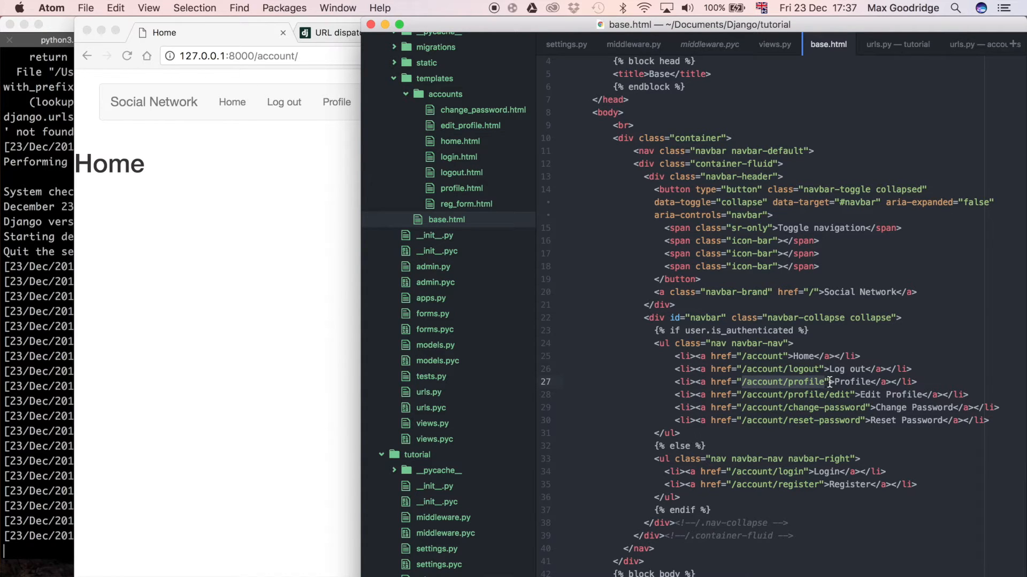
pyautogui.moveTo(842, 395)
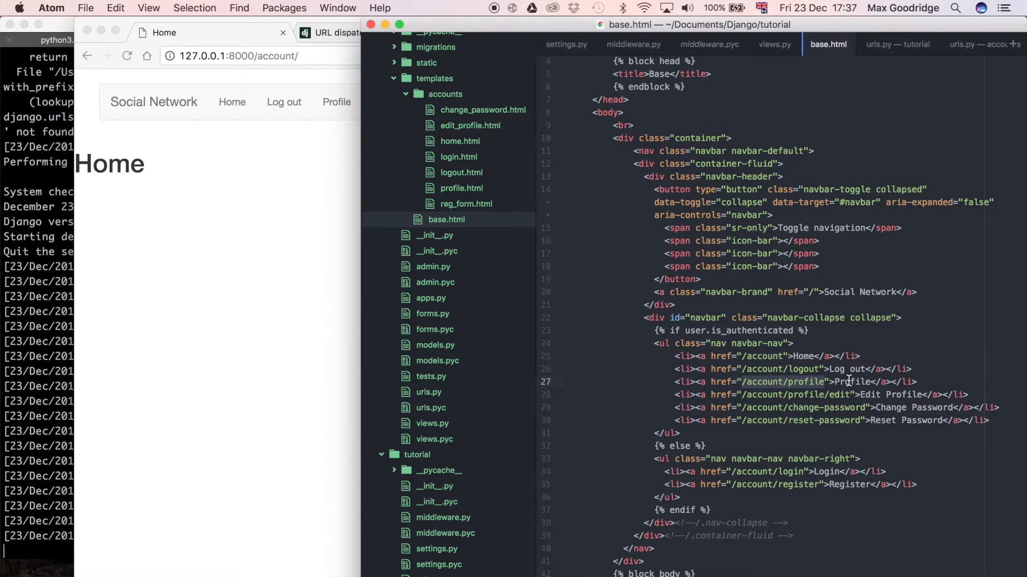
# - Rewrite the Profile href as {% url 'view_profile' %}, checking the route name in urls.py
pyautogui.write('{{}}')
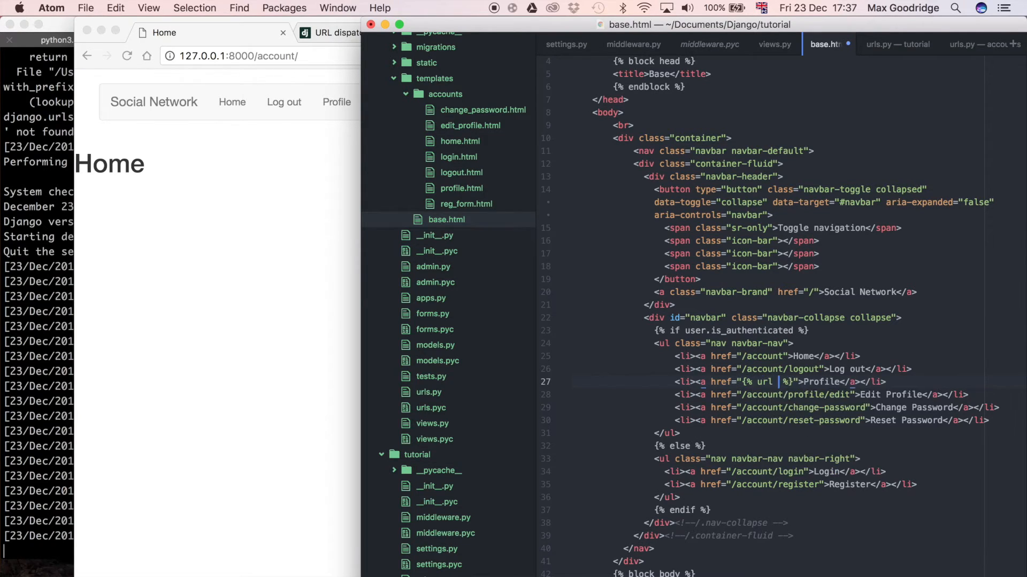
pyautogui.write("''")
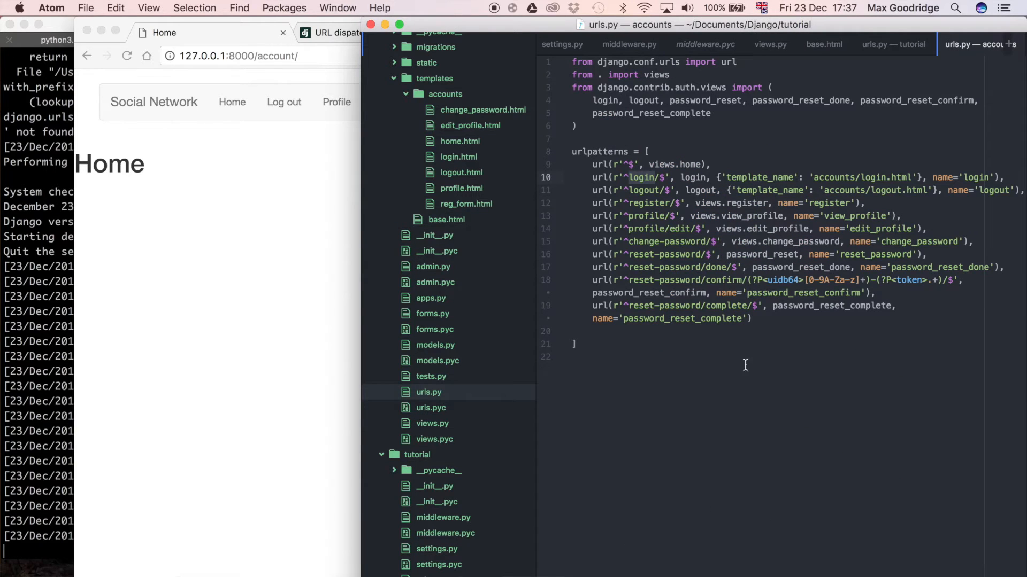
pyautogui.moveTo(867, 308)
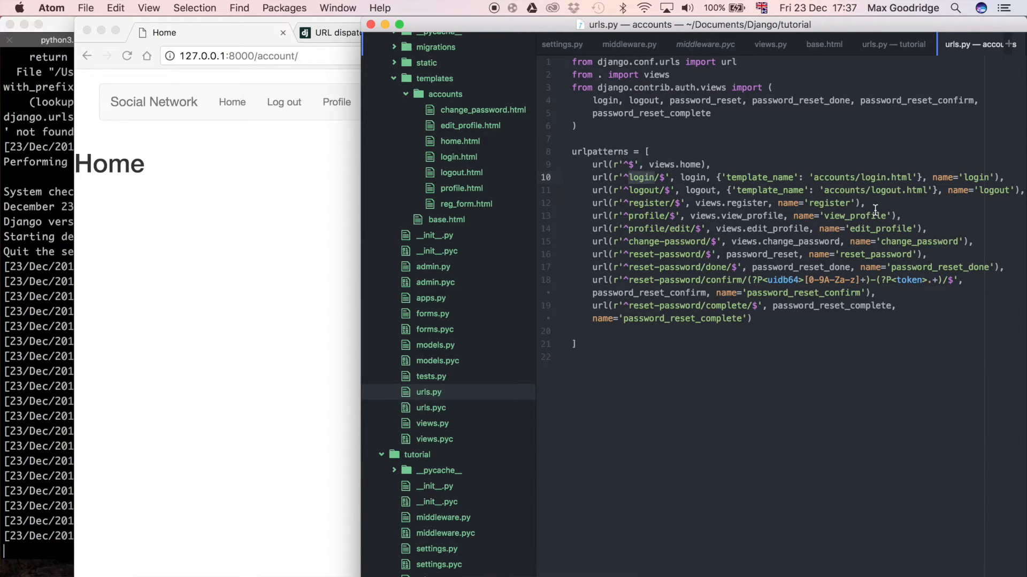
pyautogui.click(652, 215)
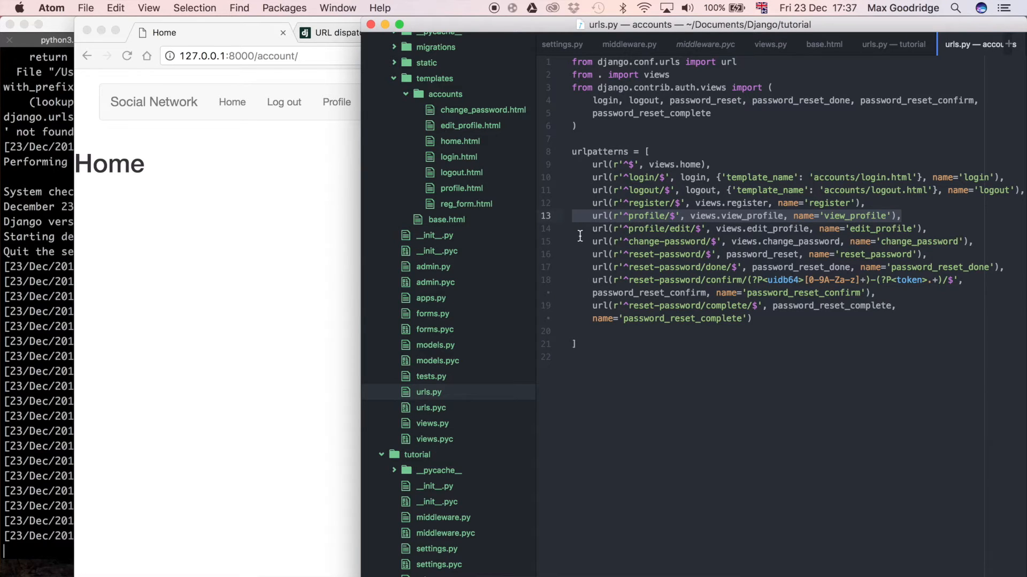
pyautogui.moveTo(534, 293)
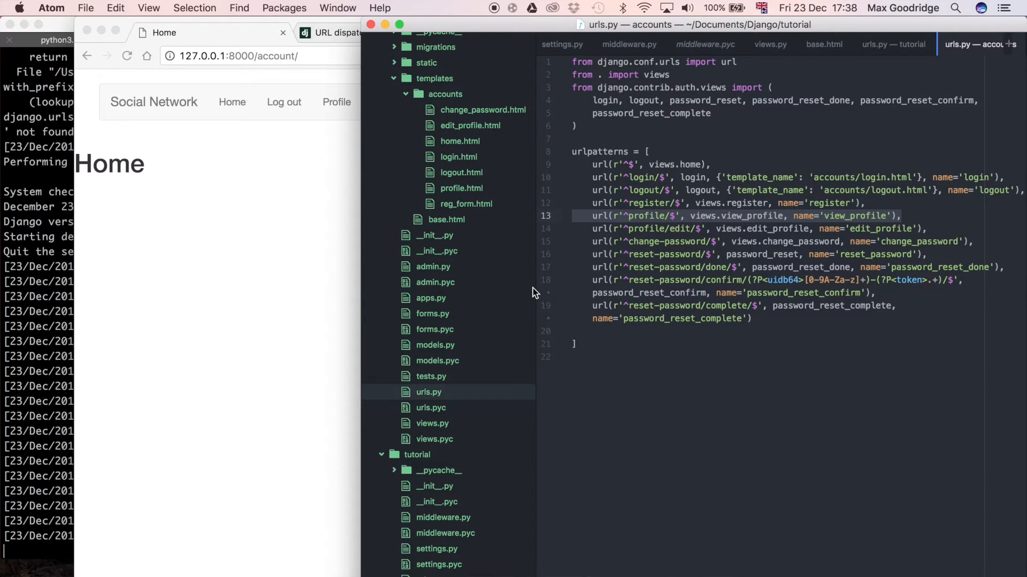
pyautogui.click(823, 44)
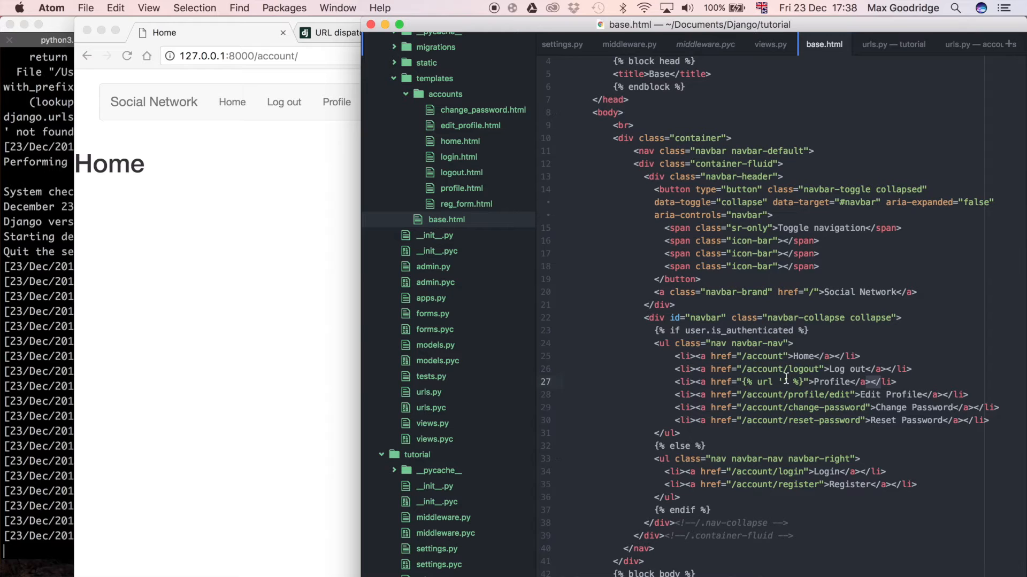
pyautogui.write('view')
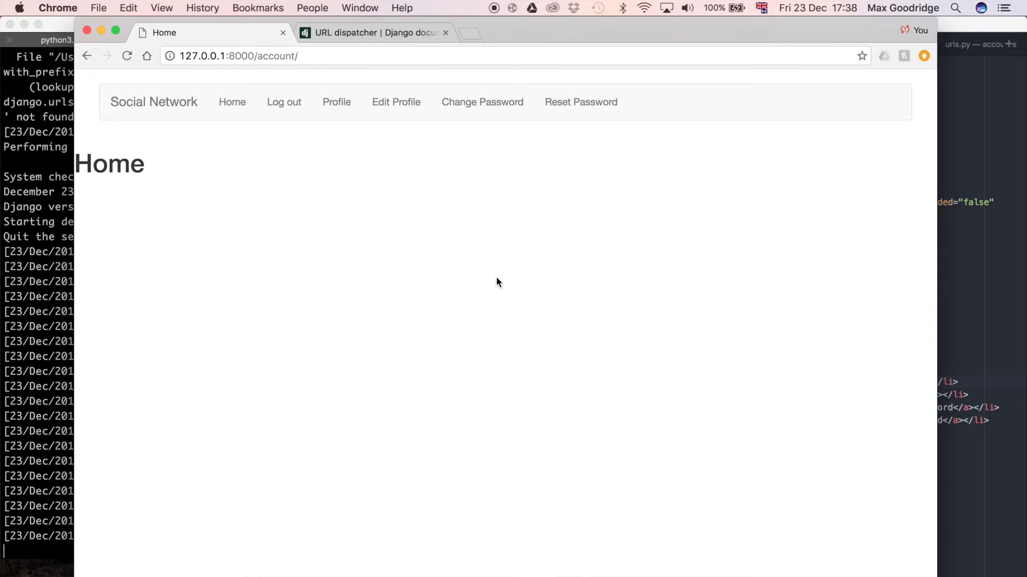
# - Follow the site's Profile link to verify it loads /account/profile/
pyautogui.click(232, 102)
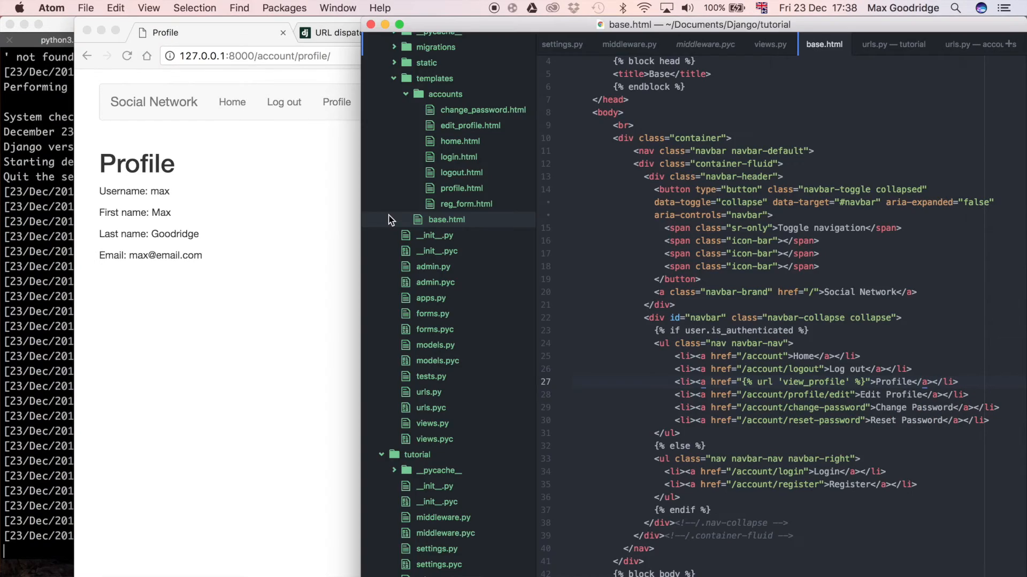
pyautogui.moveTo(477, 238)
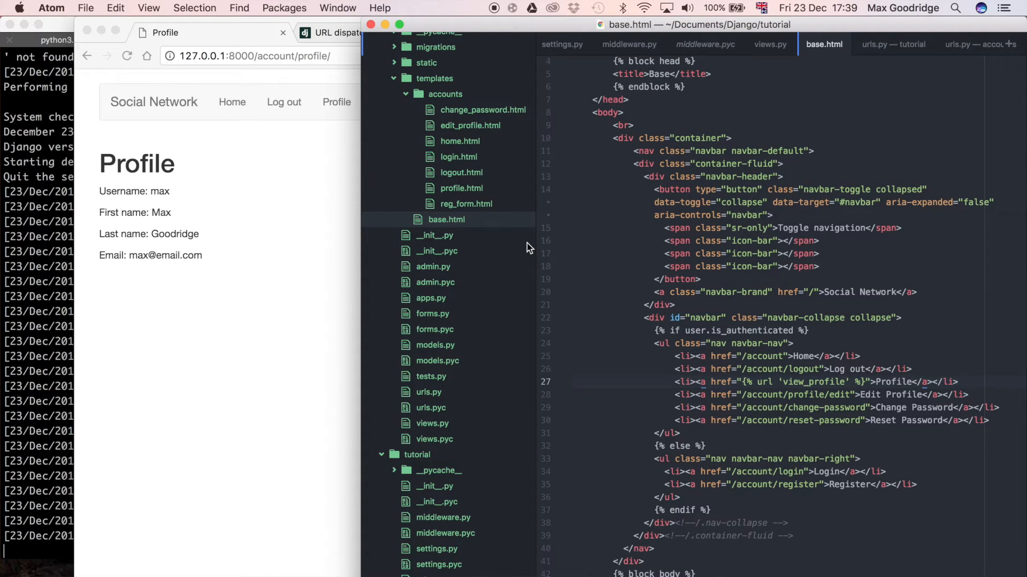
pyautogui.moveTo(760, 382)
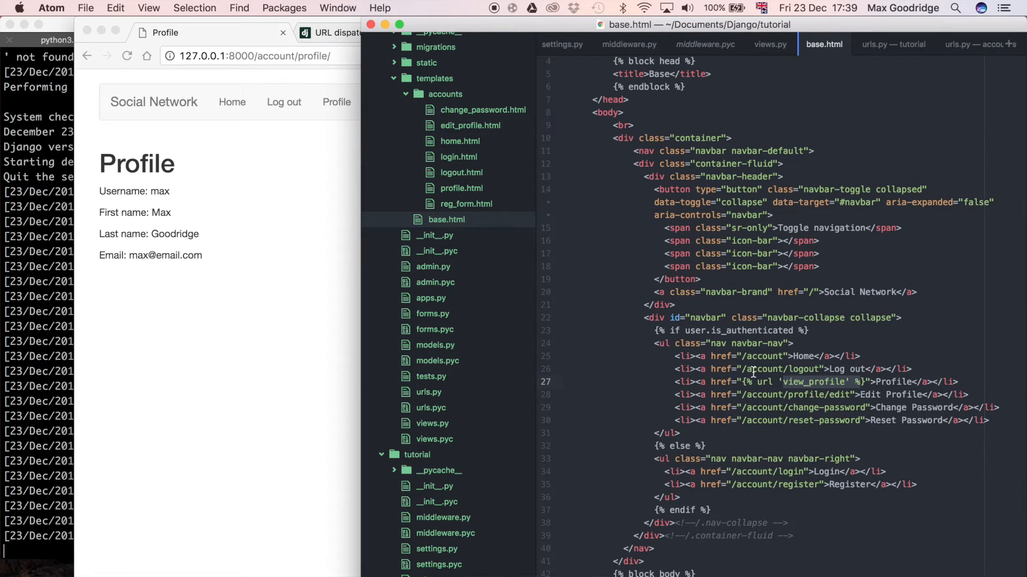
pyautogui.moveTo(777, 363)
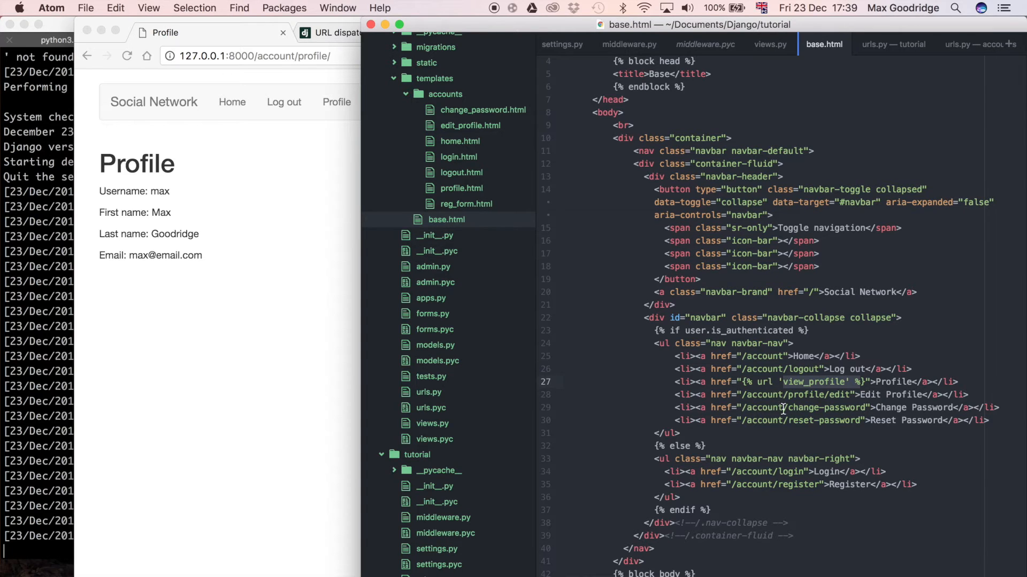
pyautogui.moveTo(459, 424)
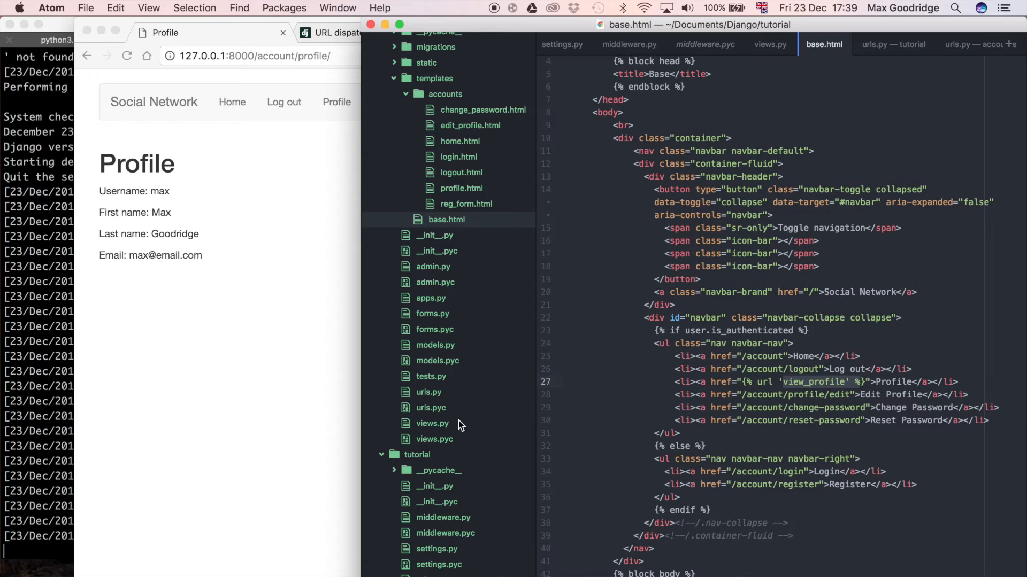
pyautogui.click(431, 424)
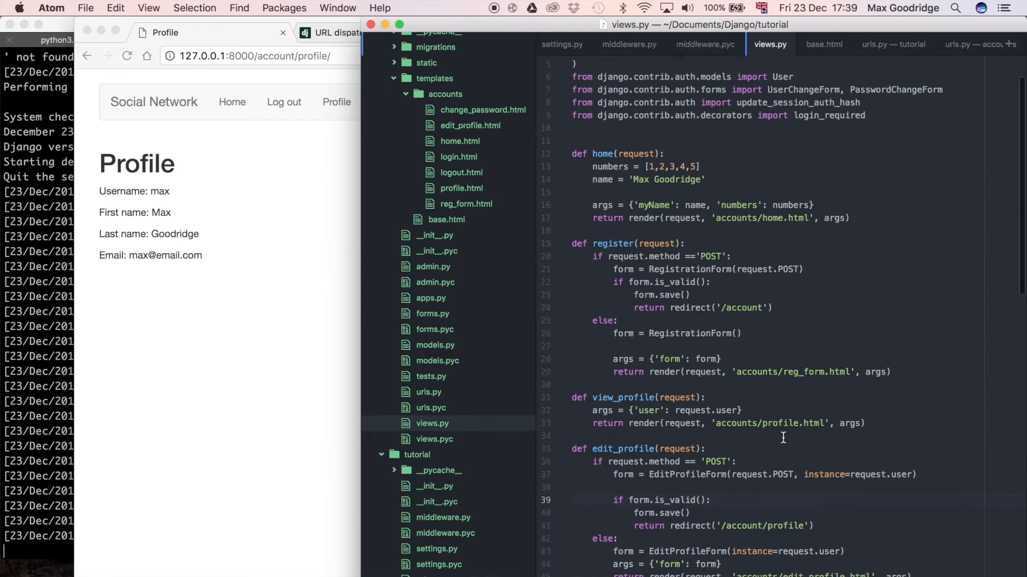
pyautogui.scroll(-3)
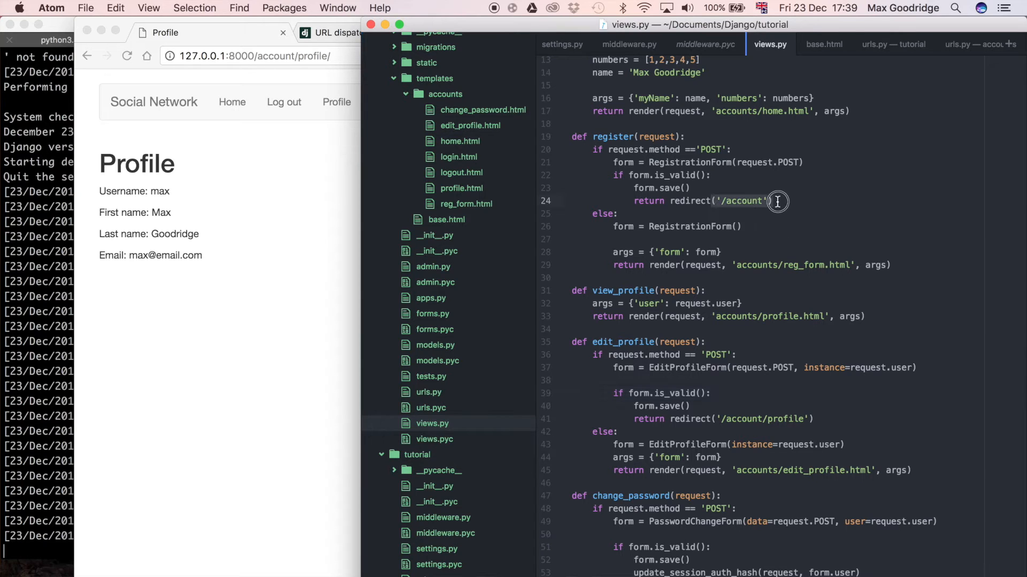
pyautogui.scroll(-3)
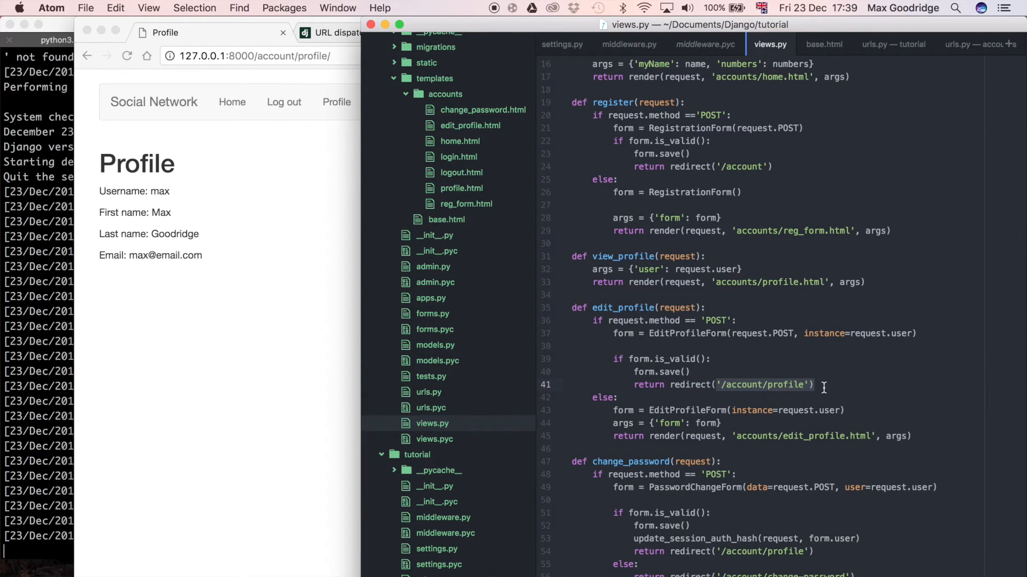
pyautogui.moveTo(889, 384)
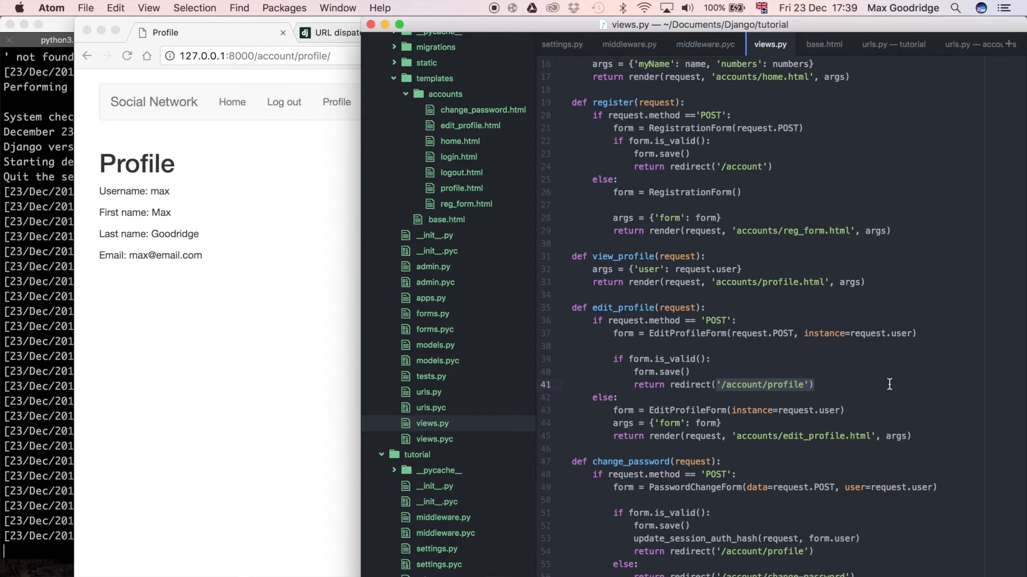
pyautogui.moveTo(860, 373)
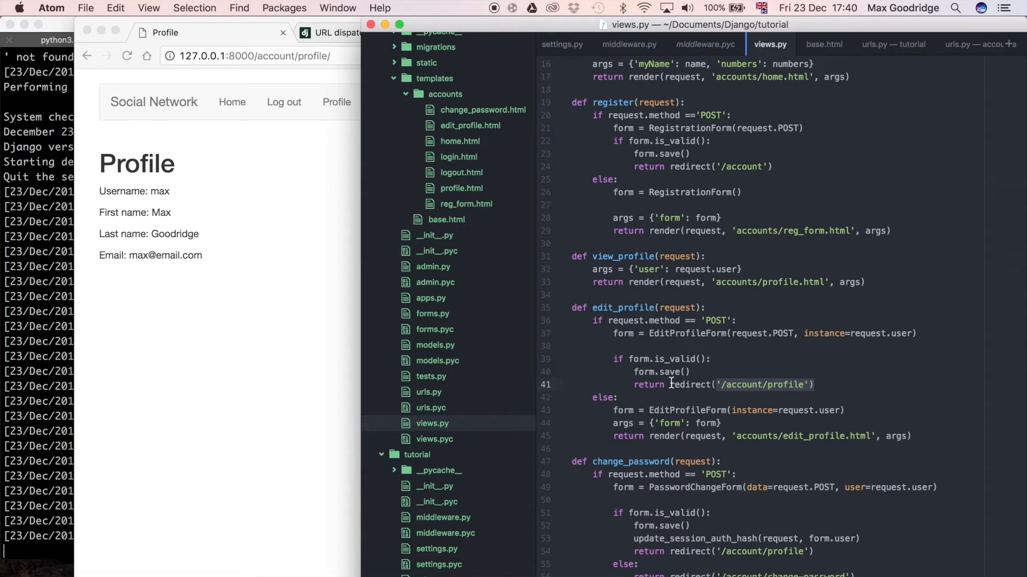
pyautogui.click(197, 32)
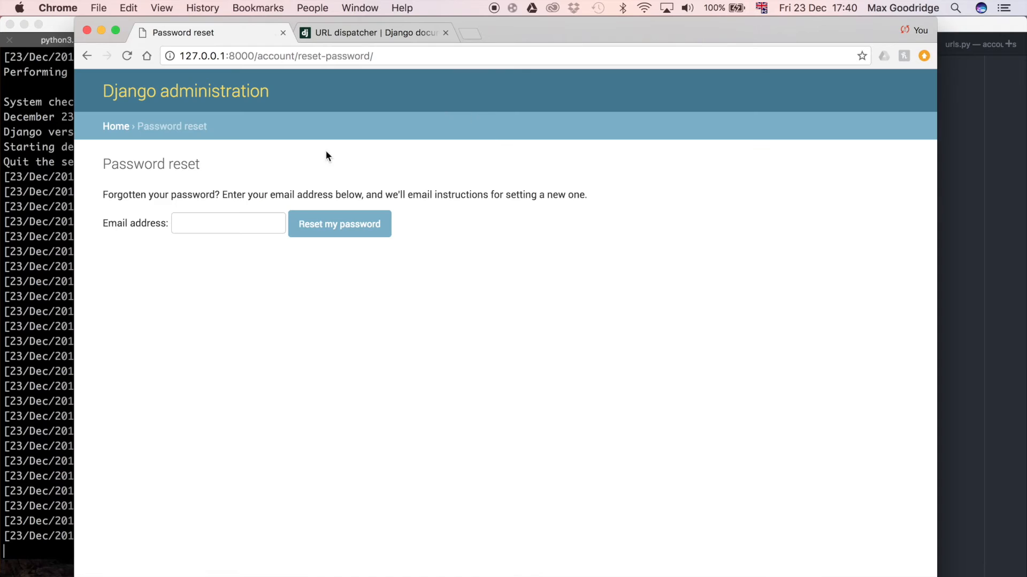
pyautogui.moveTo(332, 293)
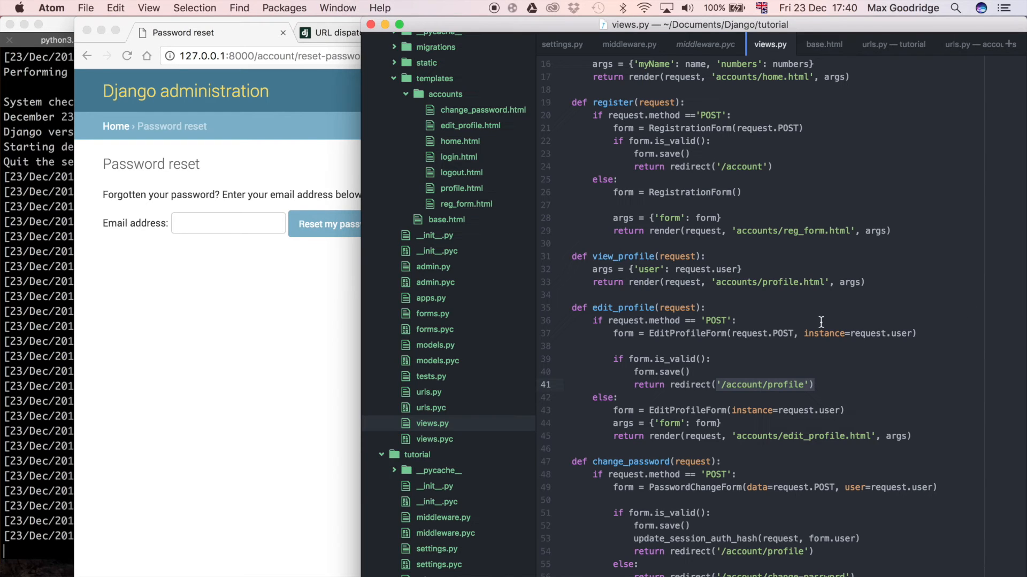
# - Bring the login.html template into the editor
pyautogui.click(459, 156)
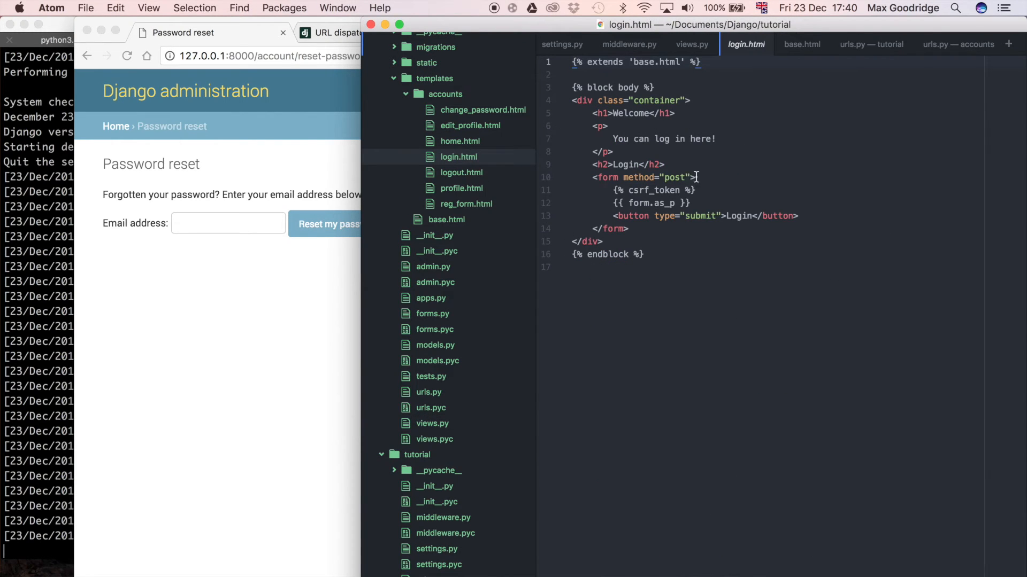
# - Duplicate login.html as a new reset_password.html in the accounts templates
pyautogui.rightClick(448, 157)
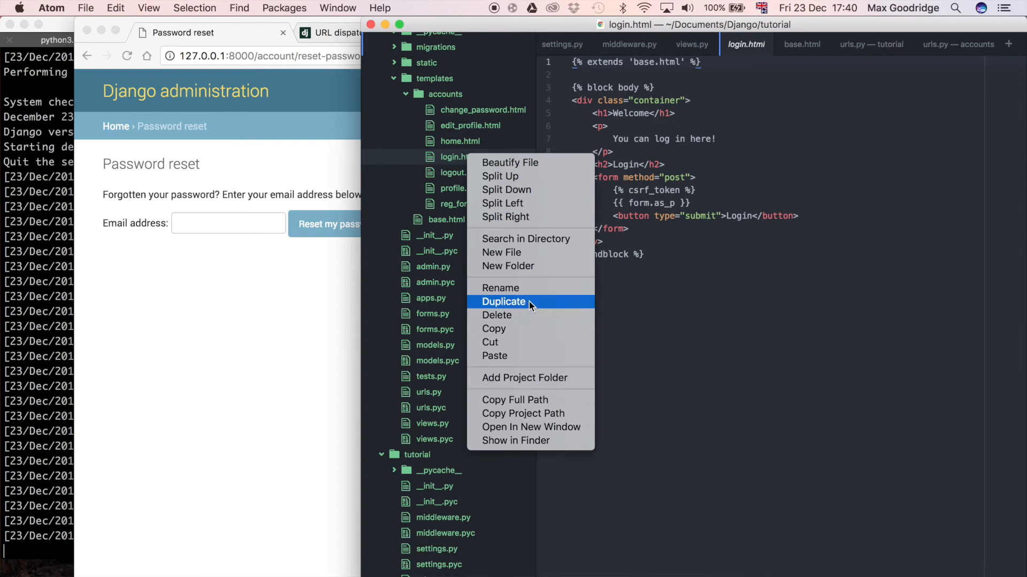
pyautogui.moveTo(572, 288)
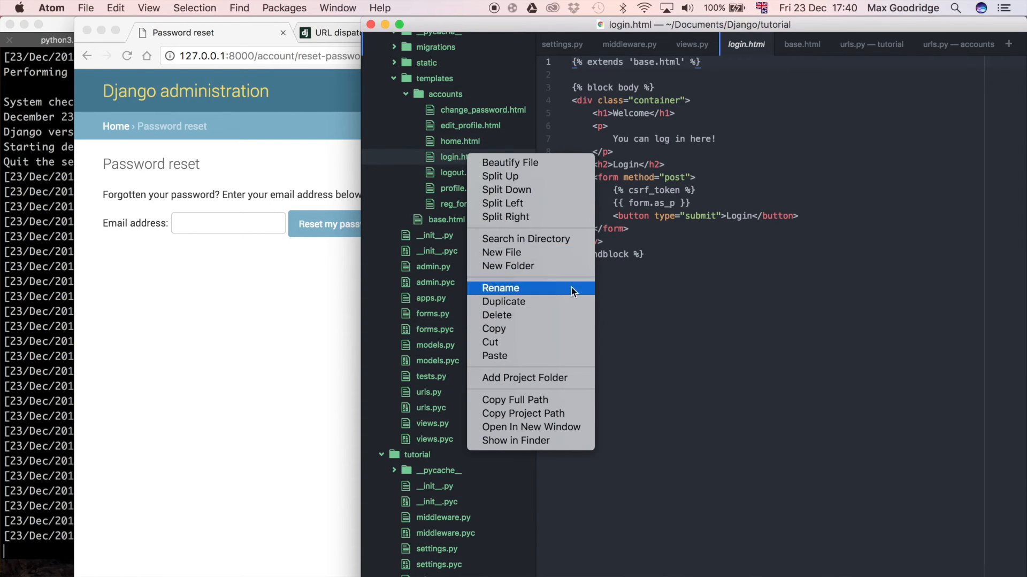
pyautogui.moveTo(556, 286)
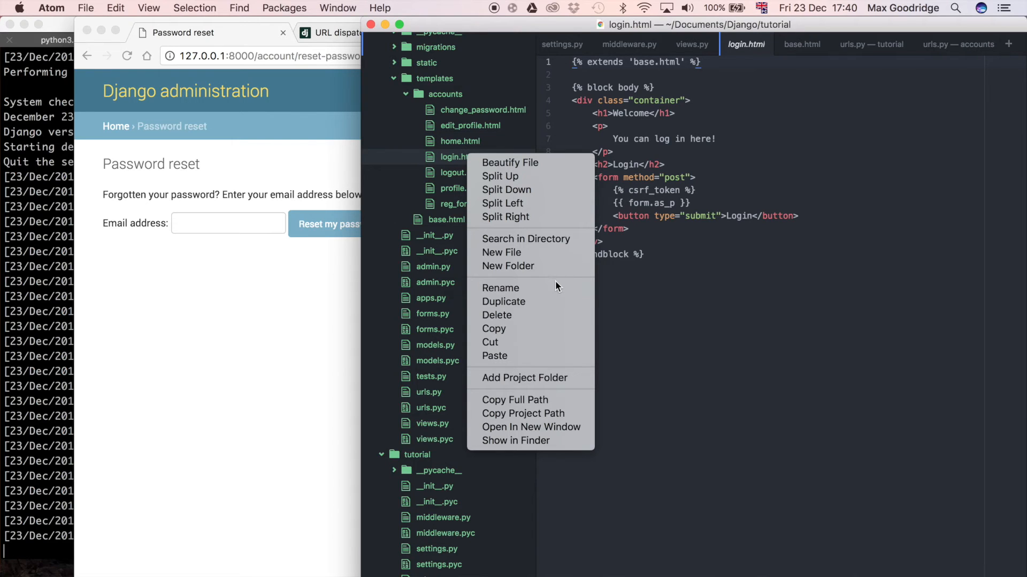
pyautogui.moveTo(583, 272)
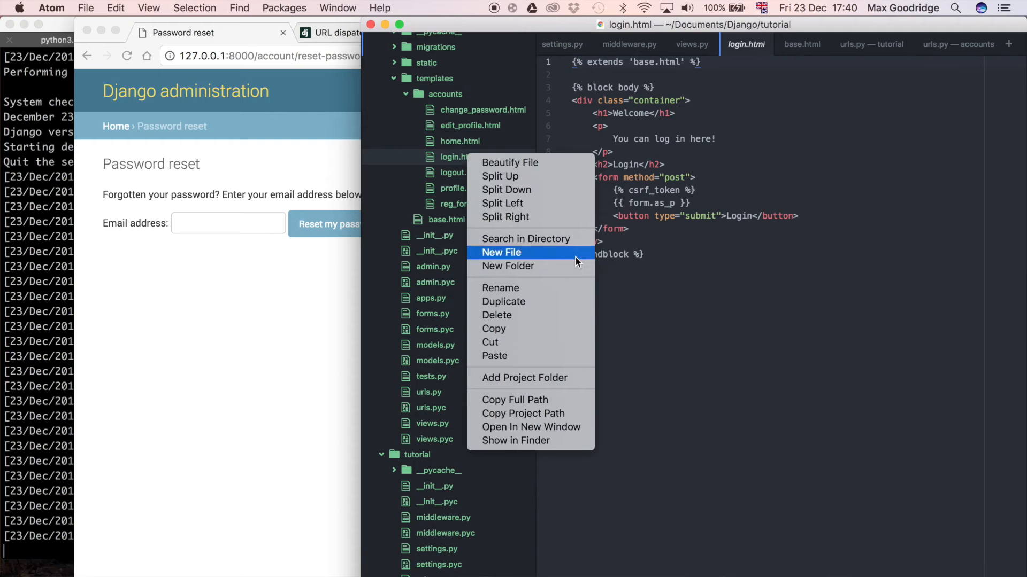
pyautogui.click(503, 301)
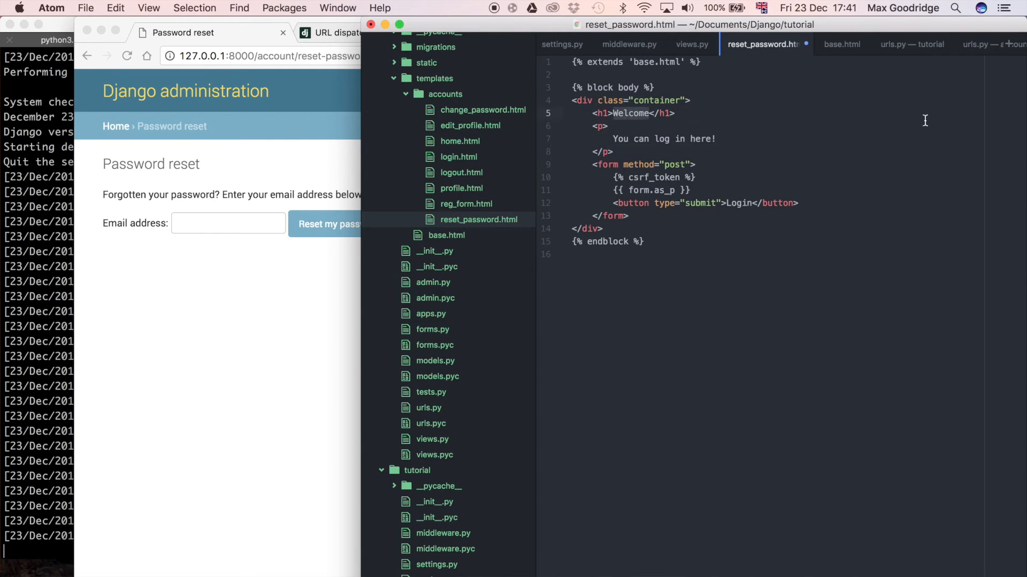
# - Retitle the template Password reset and add the forgotten-password instructions paragraph
pyautogui.write('Password reset')
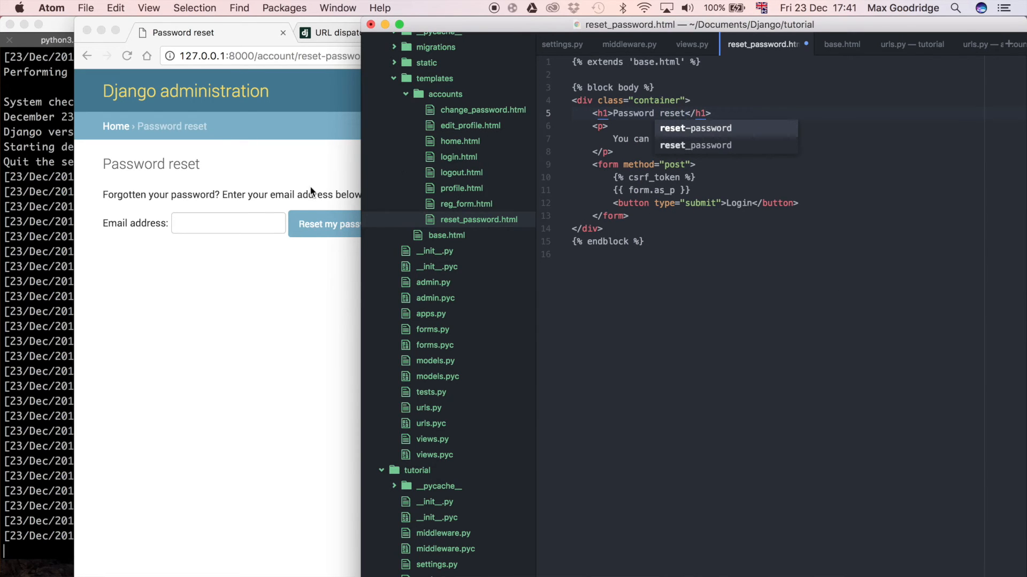
pyautogui.click(229, 194)
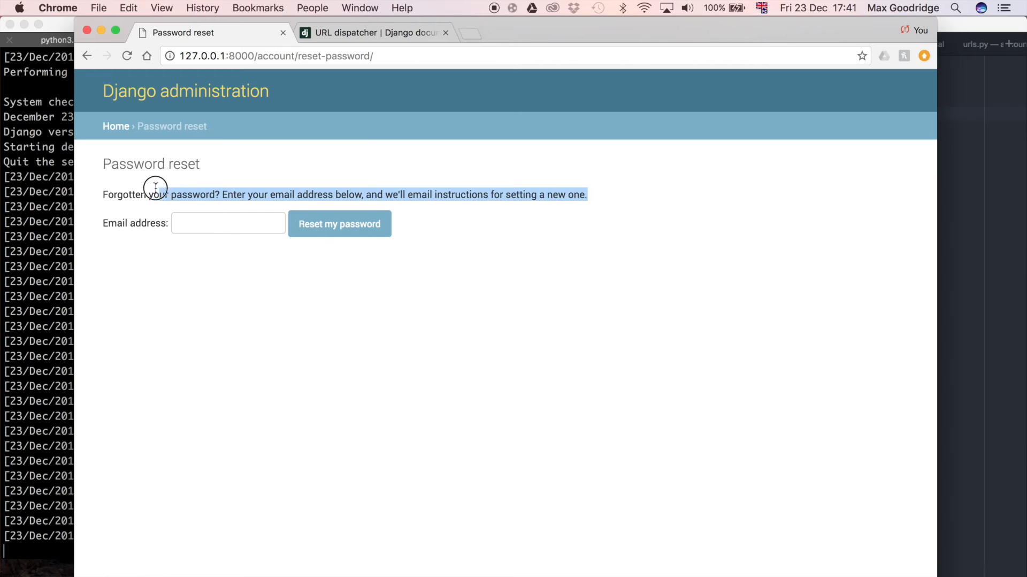
pyautogui.click(51, 7)
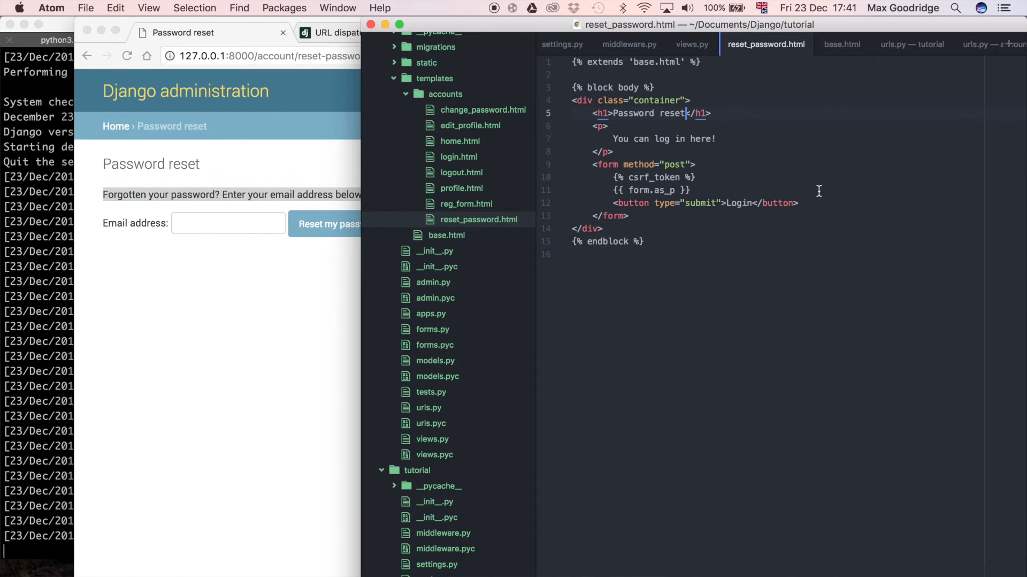
pyautogui.write("Forgotten your password? Enter your email address below, and we'll email instructions for setting a new one.")
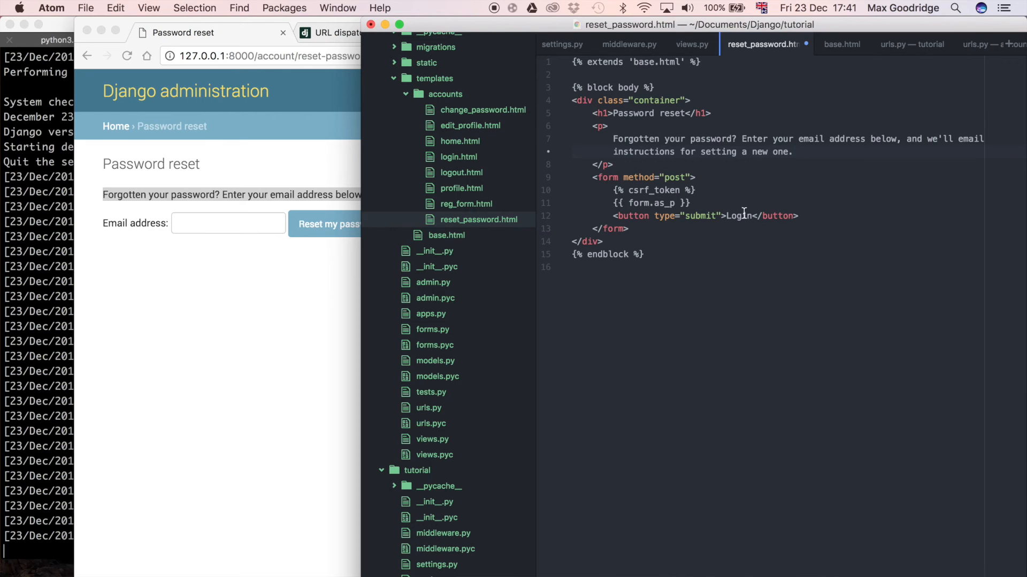
# - Label the button Reset password and move on to the accounts urls.py
pyautogui.write('Reset')
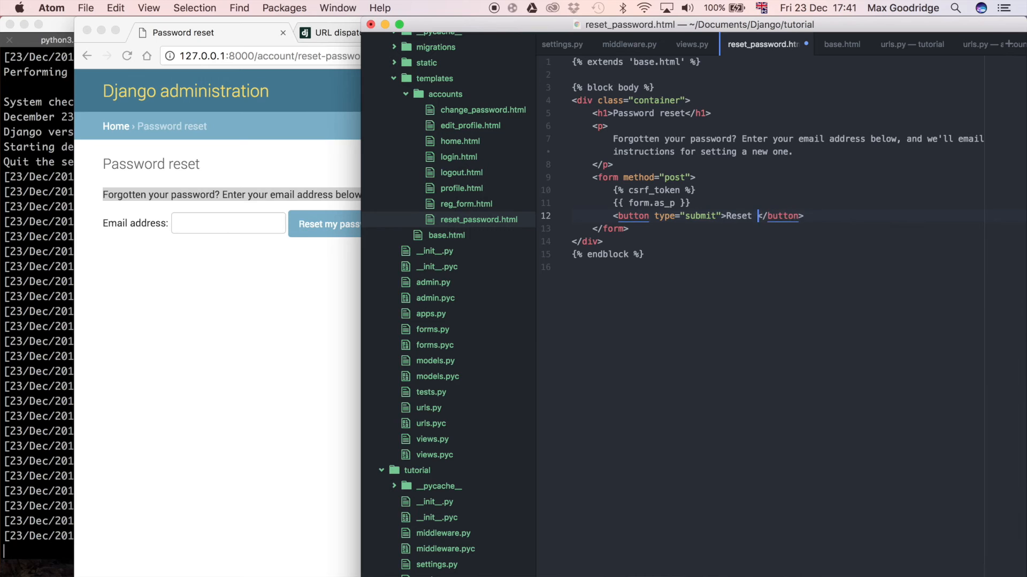
pyautogui.write('password')
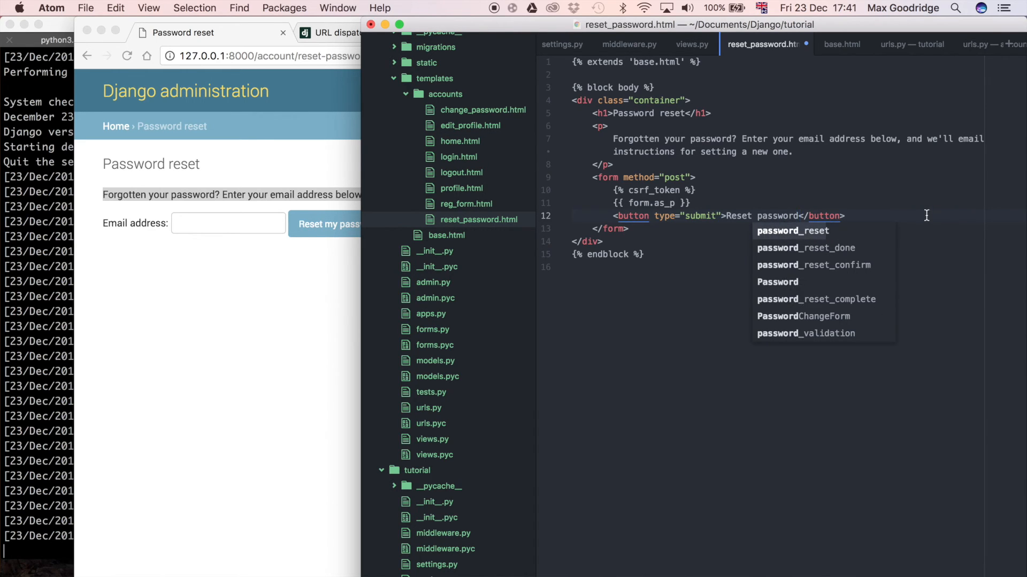
pyautogui.press('Escape')
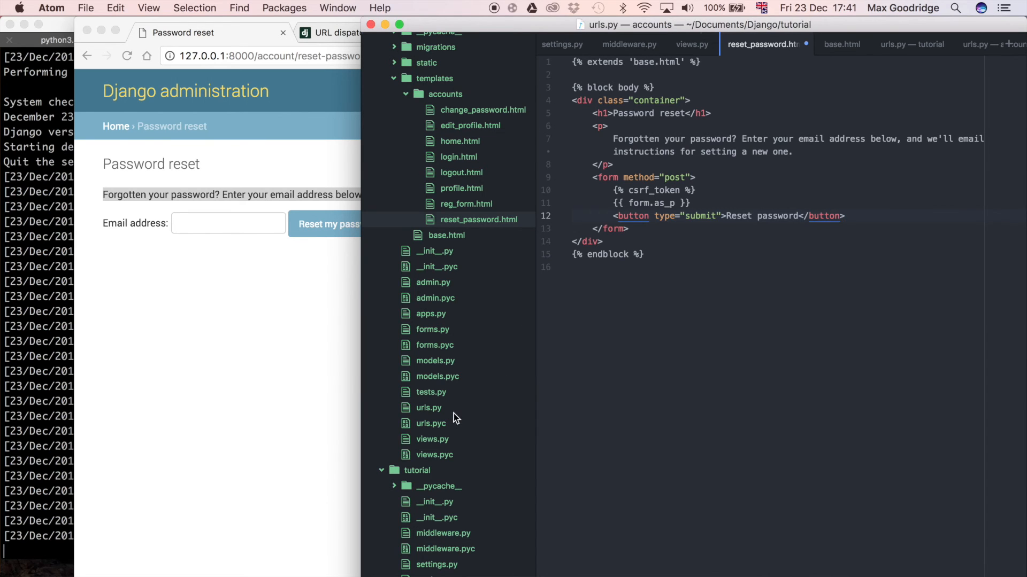
pyautogui.click(427, 408)
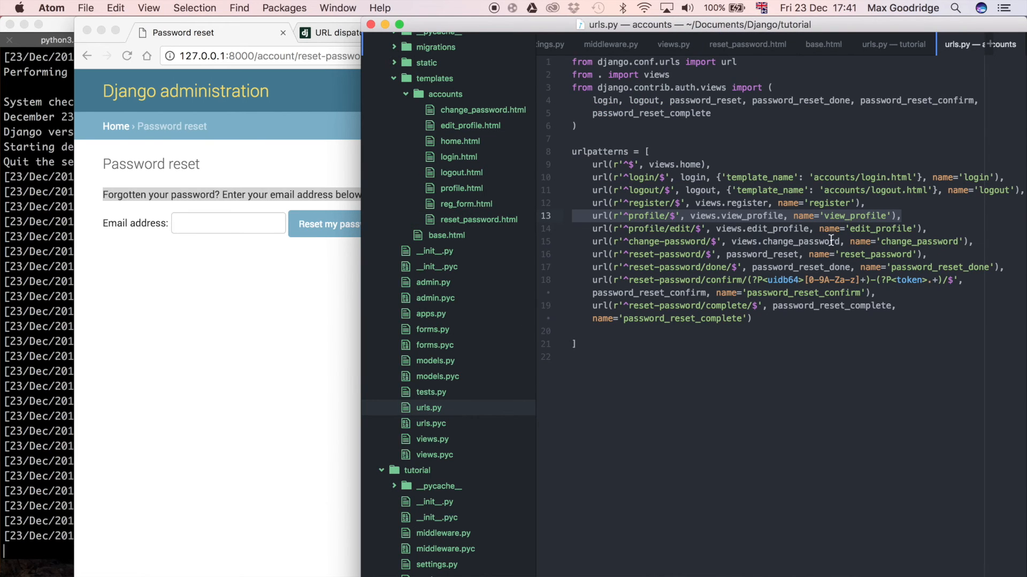
pyautogui.moveTo(740, 257)
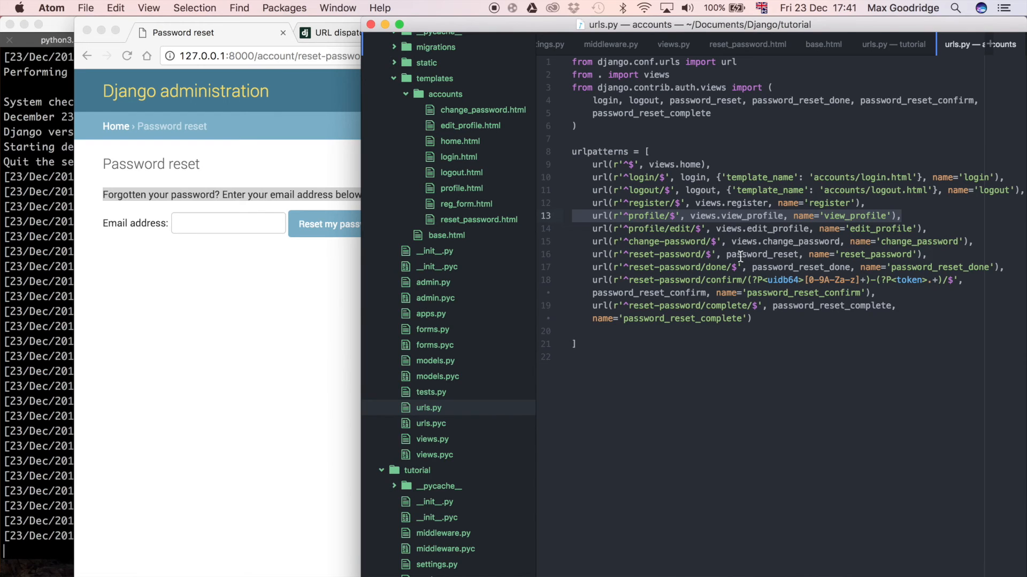